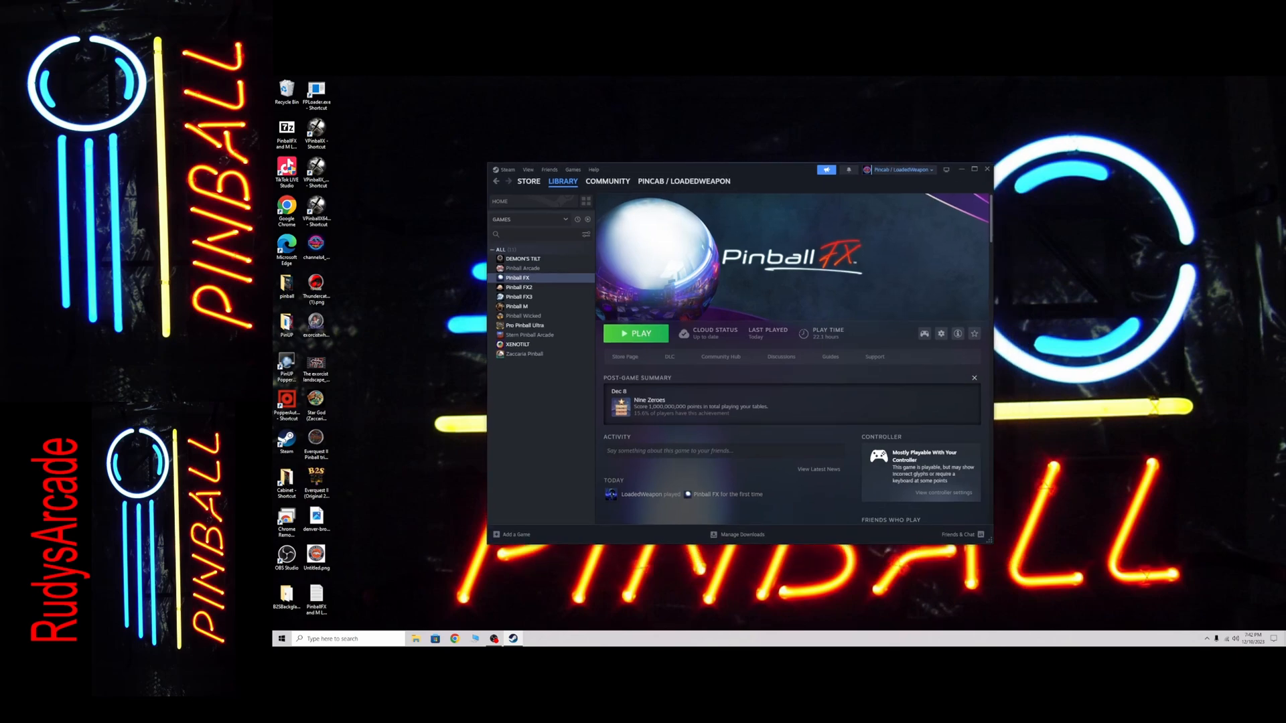
Select Pinball FX in the library and bring up its Controller Settings layout
{"action": "left_click_drag", "start_coordinate": [738, 170], "coordinate": [746, 178]}
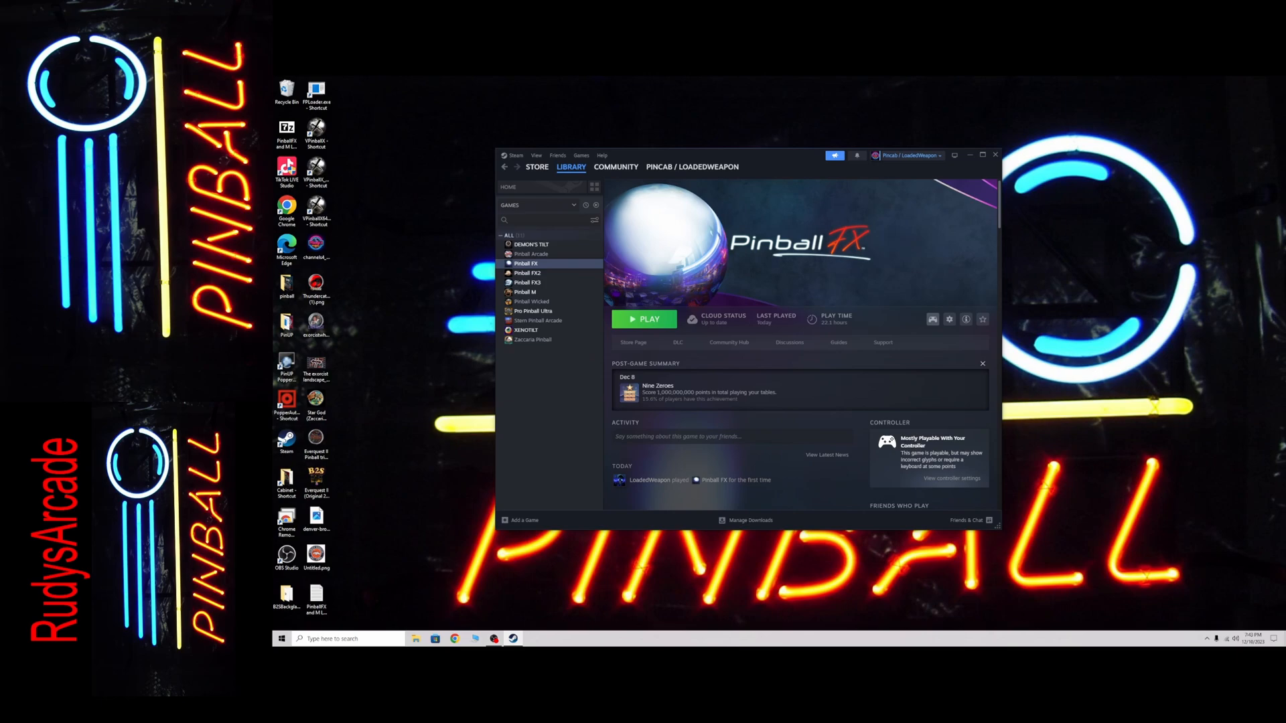
{"action": "left_click", "coordinate": [525, 262]}
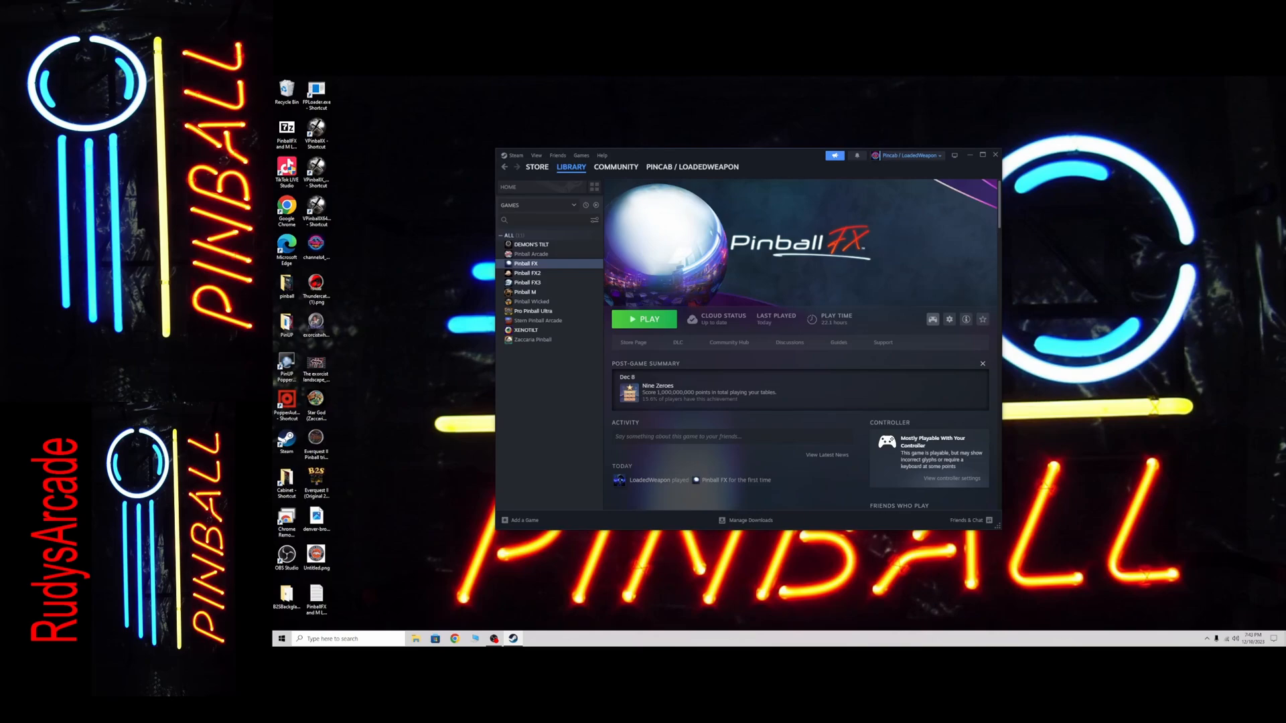
{"action": "left_click", "coordinate": [948, 319]}
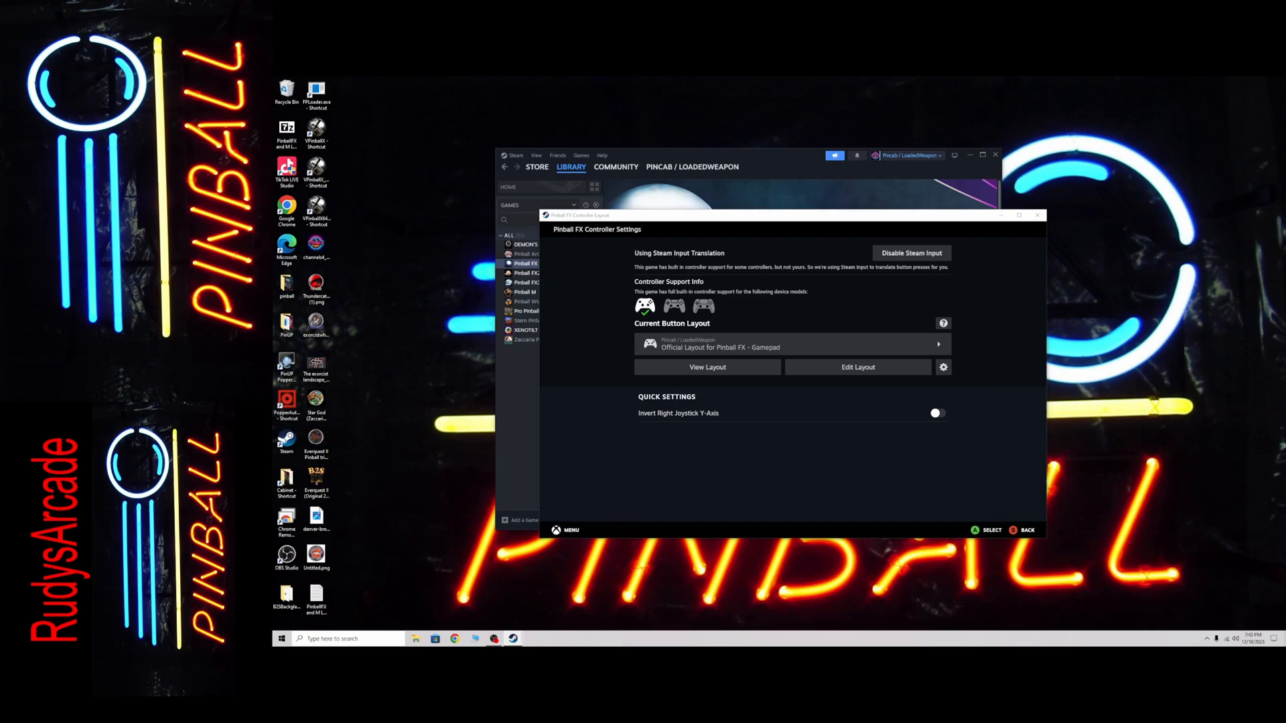
Review the Pinball FX bumper-to-stick mapping, then close the settings window
{"action": "left_click", "coordinate": [857, 367]}
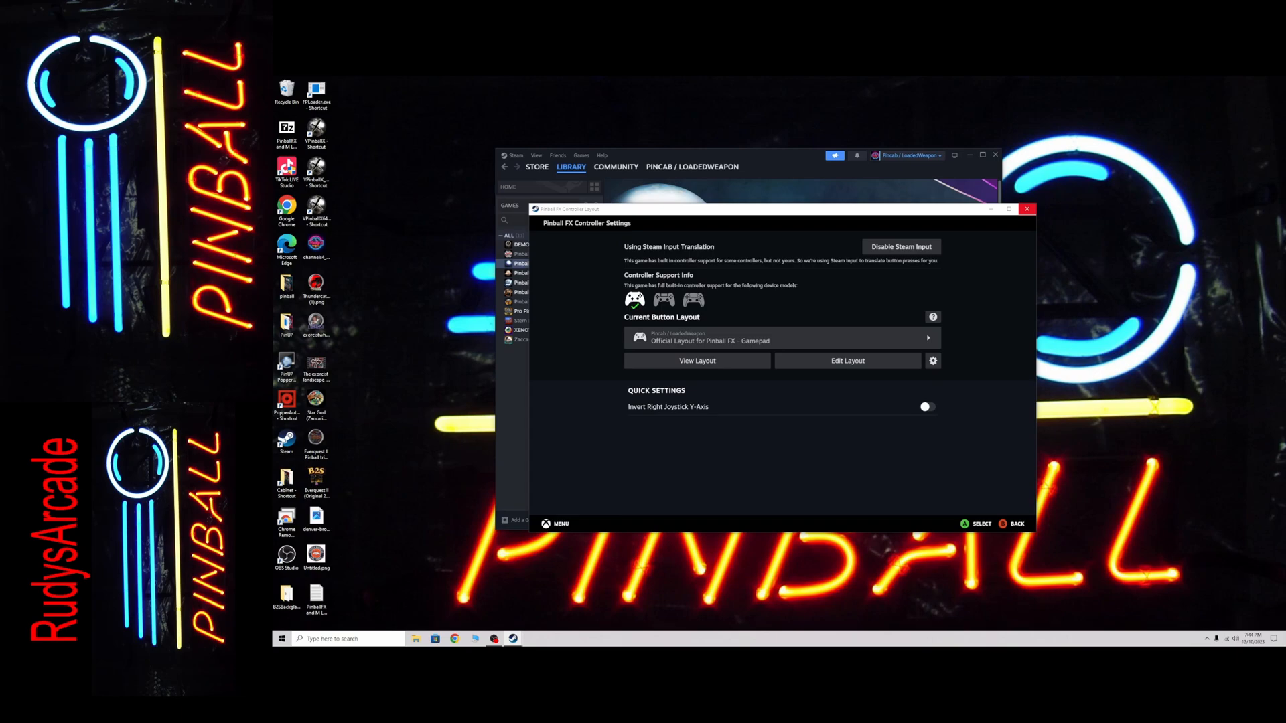
{"action": "left_click", "coordinate": [1027, 209]}
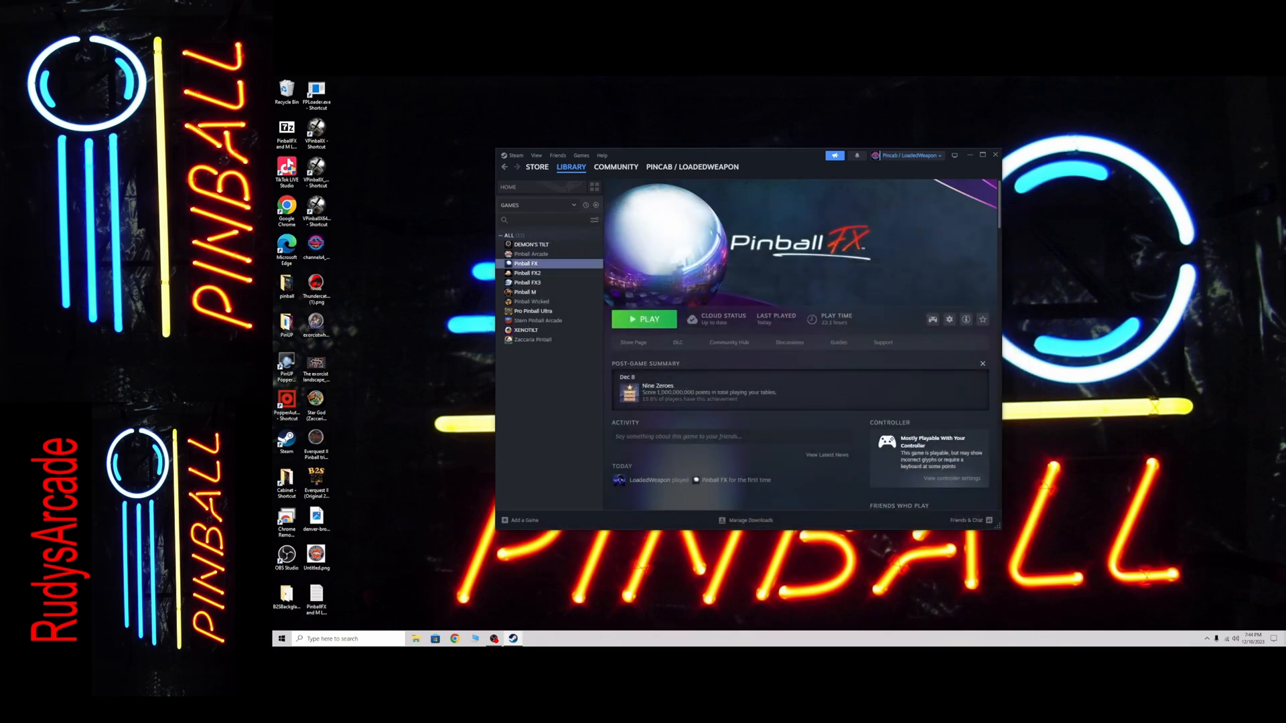
Check Pinball M's bumpers map to Left Stick Left/Right, then close its settings
{"action": "left_click", "coordinate": [522, 291]}
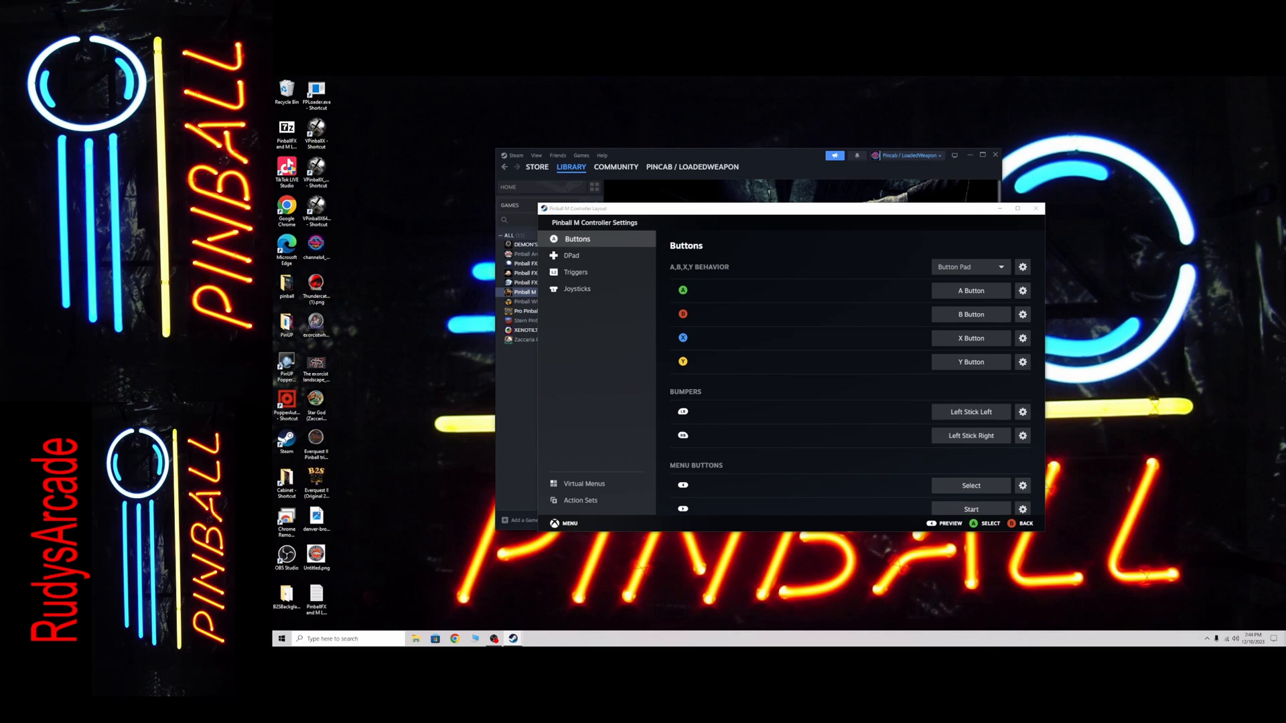
{"action": "left_click", "coordinate": [1035, 209]}
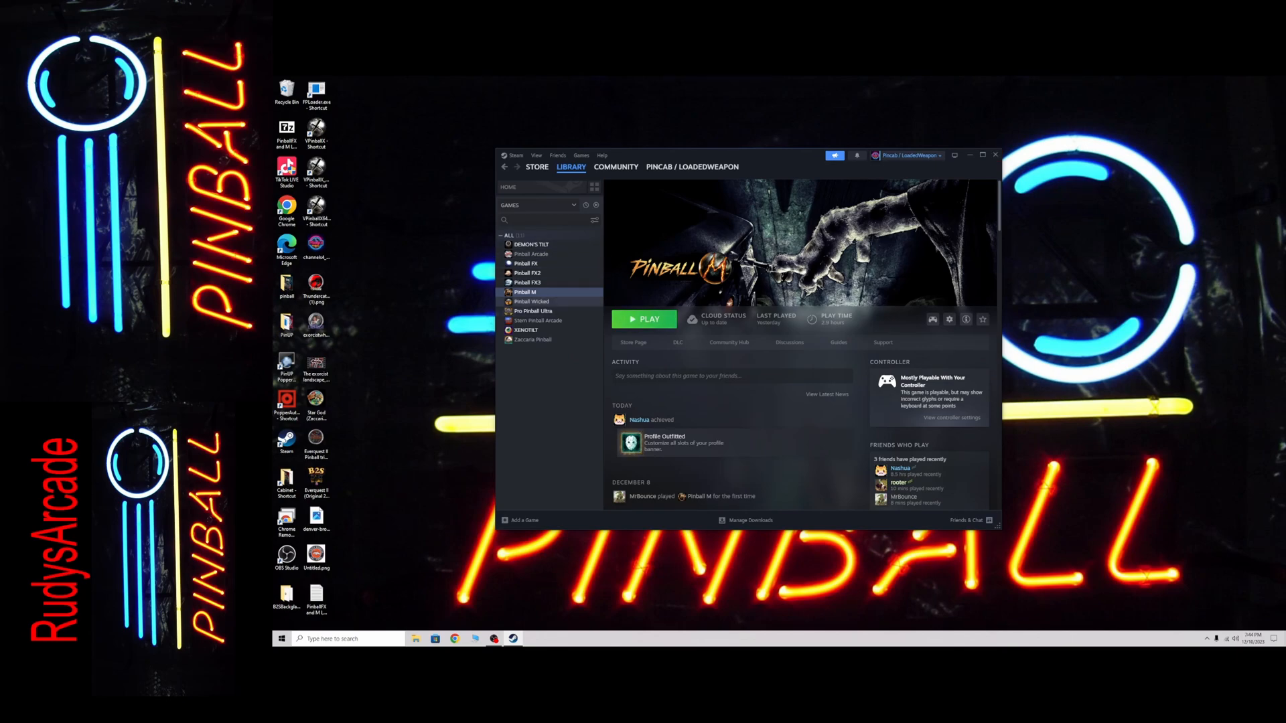
Launch Pinball M from its library page via the green PLAY button
{"action": "left_click", "coordinate": [644, 318]}
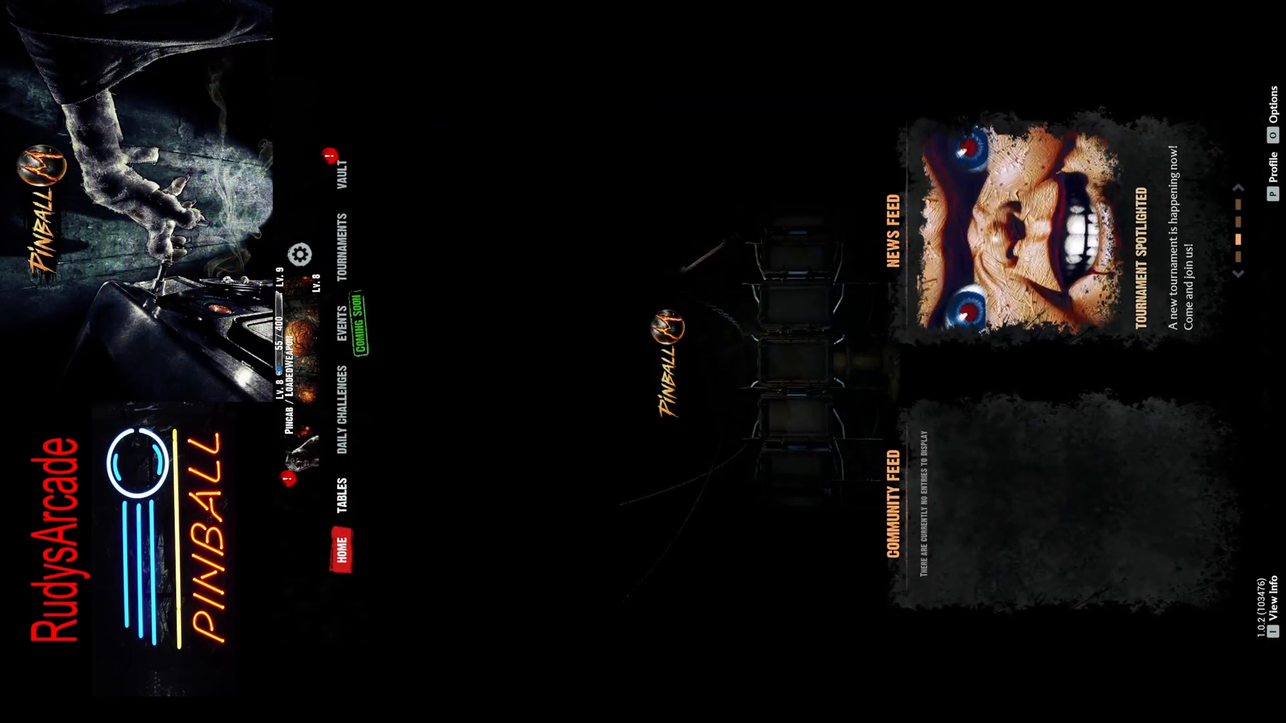
Play a table to test bumper nudging, then exit Pinball M via Options and confirm Yes
{"action": "left_click", "coordinate": [337, 480]}
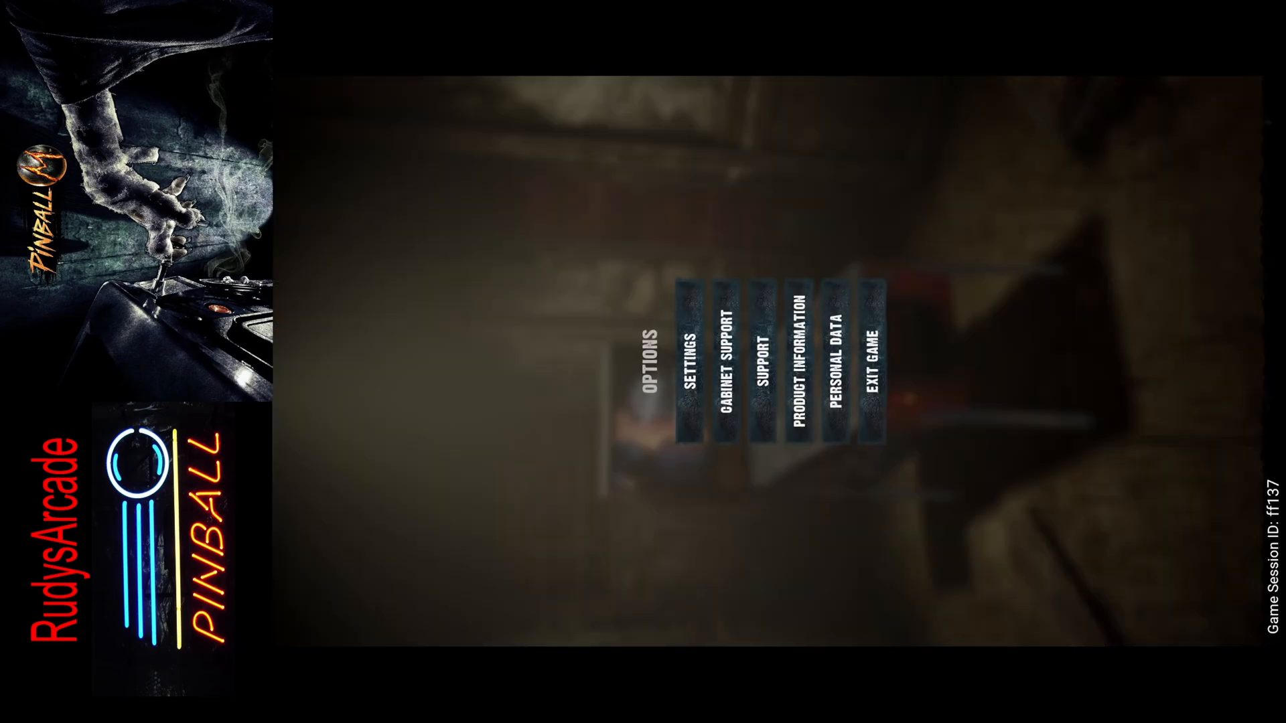
{"action": "left_click", "coordinate": [874, 366]}
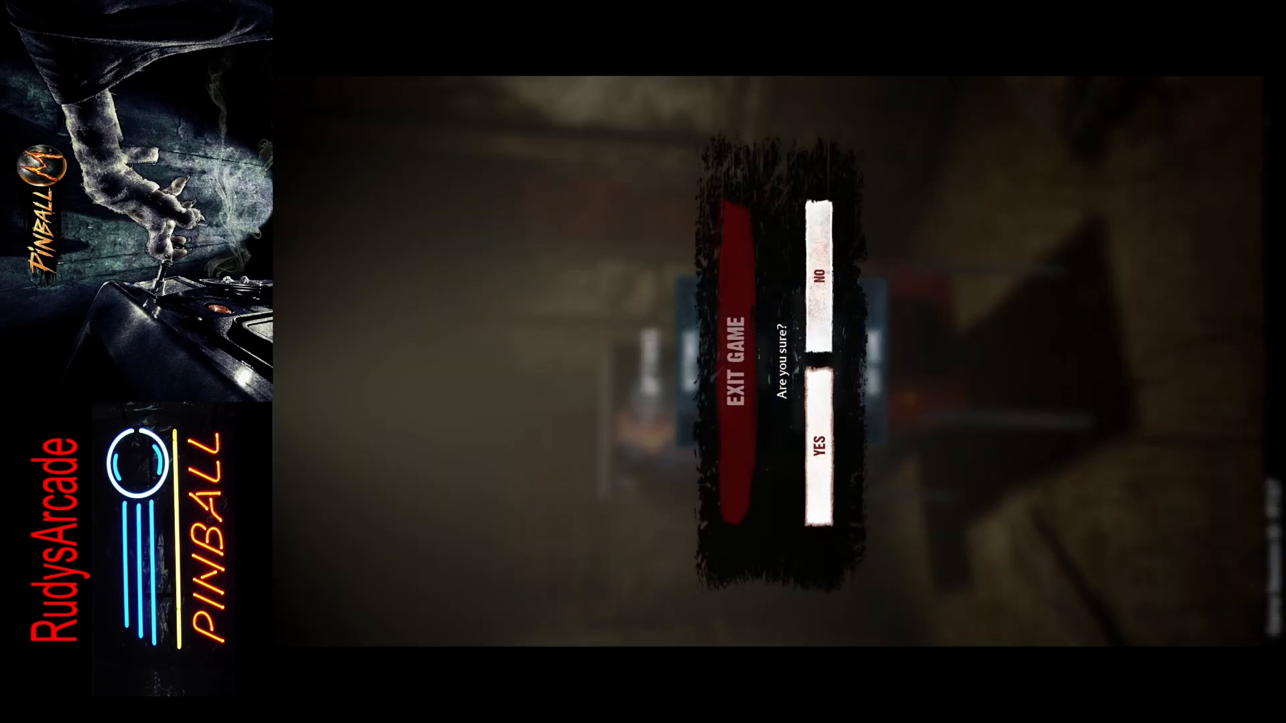
{"action": "left_click", "coordinate": [824, 443]}
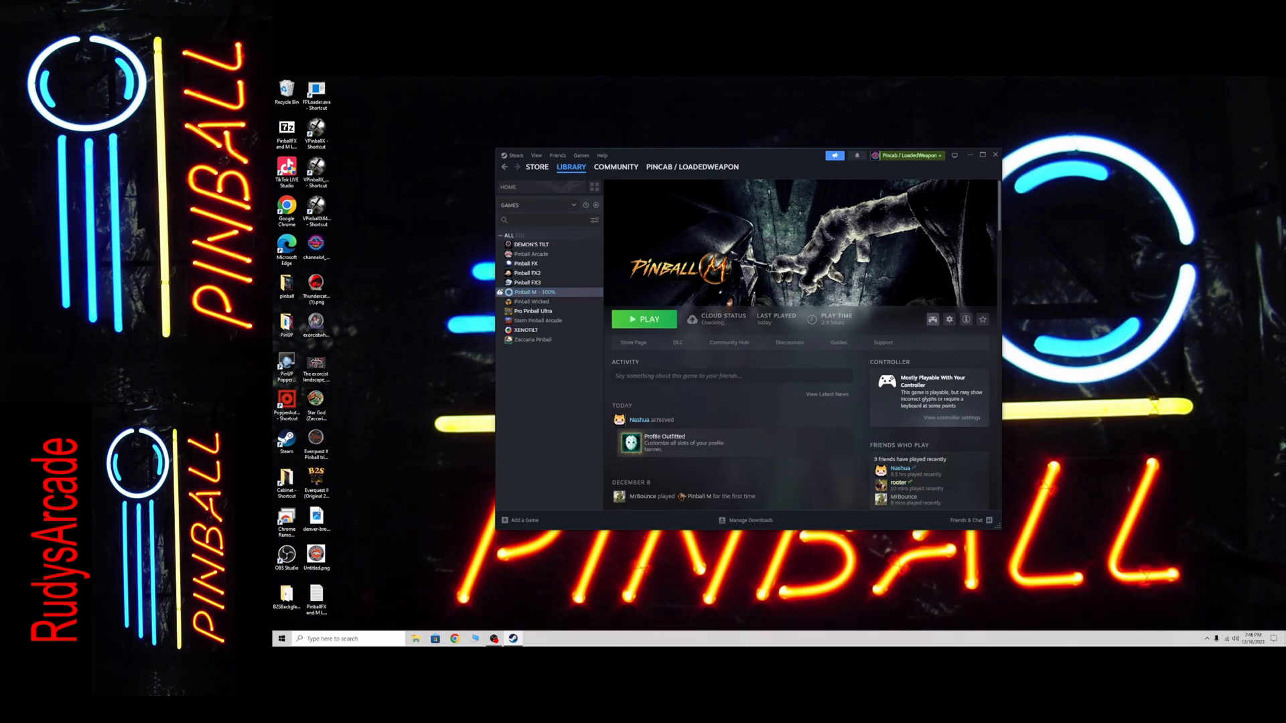
Close the Steam window, leaving the Windows desktop clear
{"action": "left_click", "coordinate": [982, 154]}
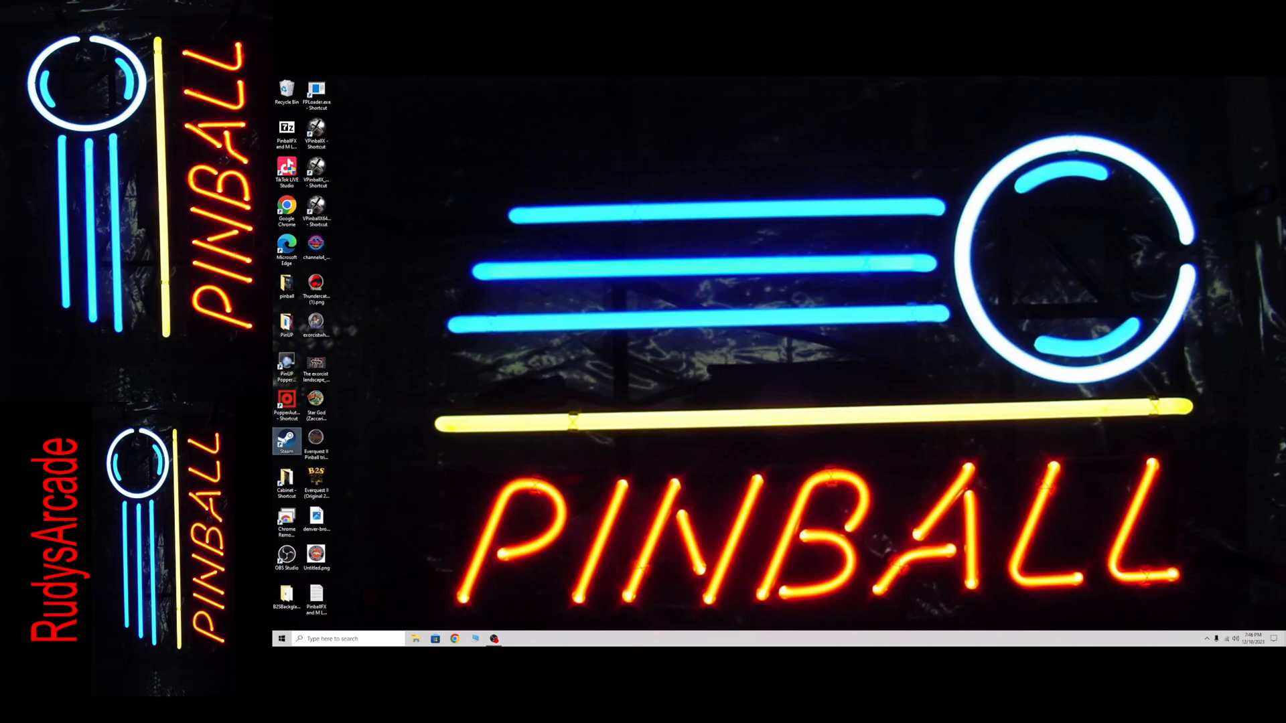
{"action": "left_click", "coordinate": [493, 639]}
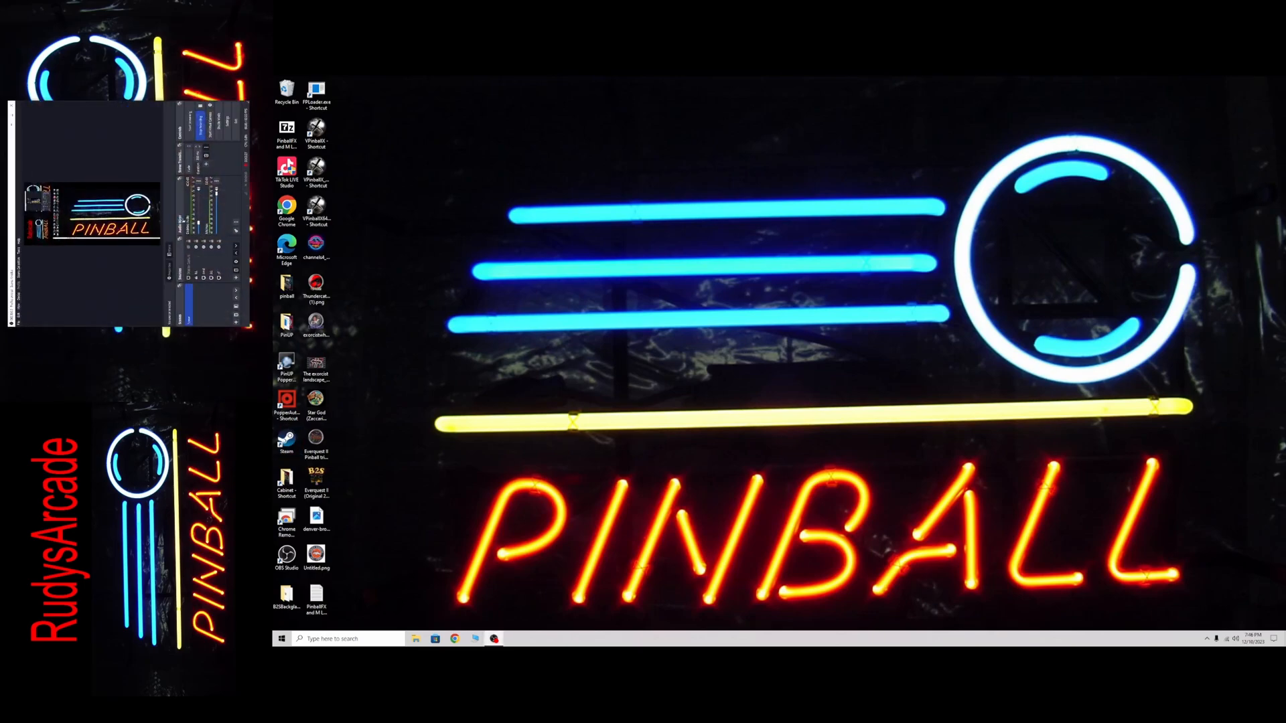